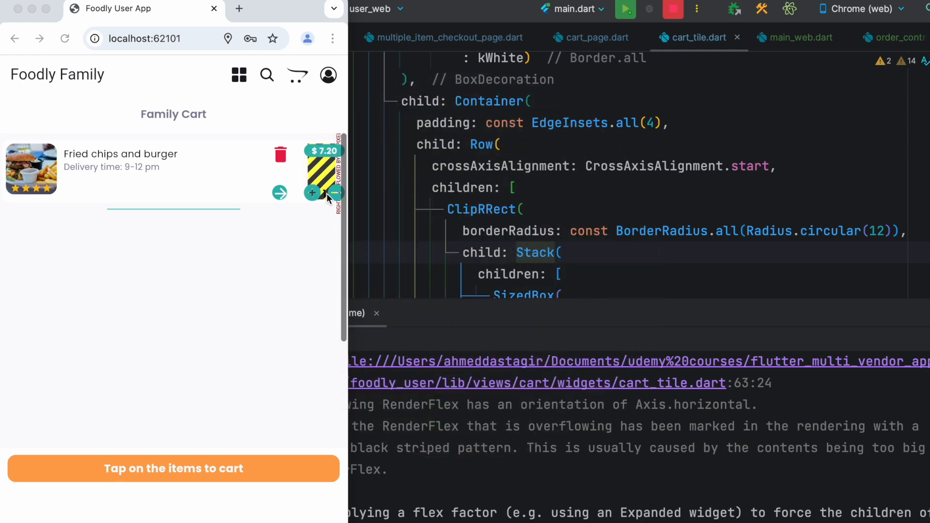
mouse_move(534, 231)
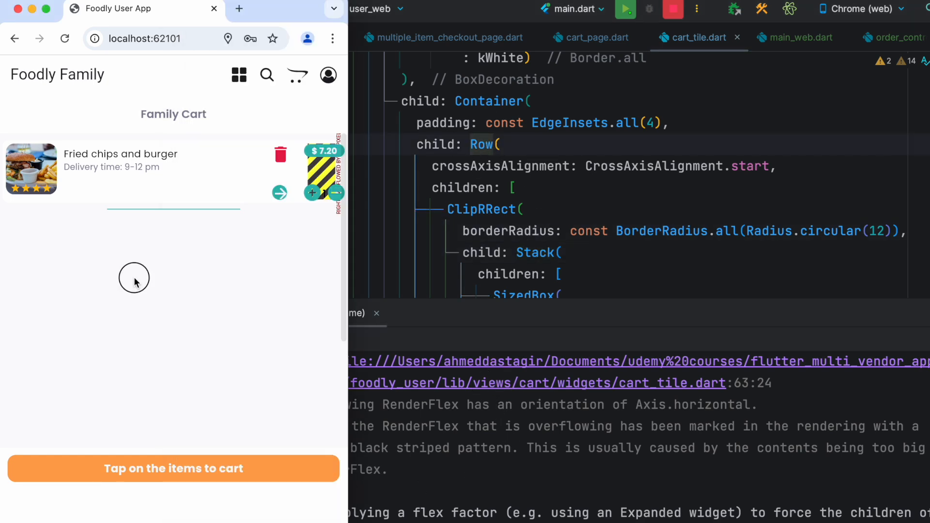
Wrap the cart tile's Row in a SingleChildScrollView via the 'Wrap with widget' code action
click(623, 149)
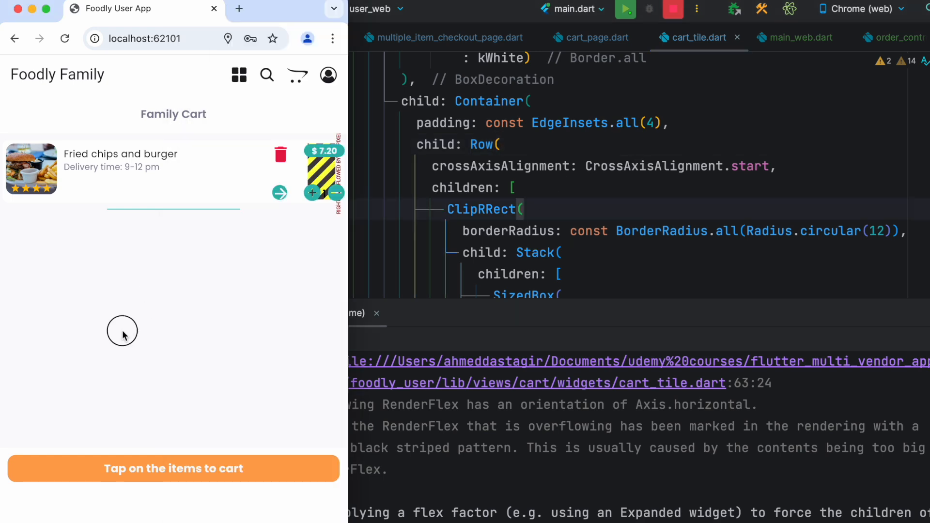
mouse_move(413, 167)
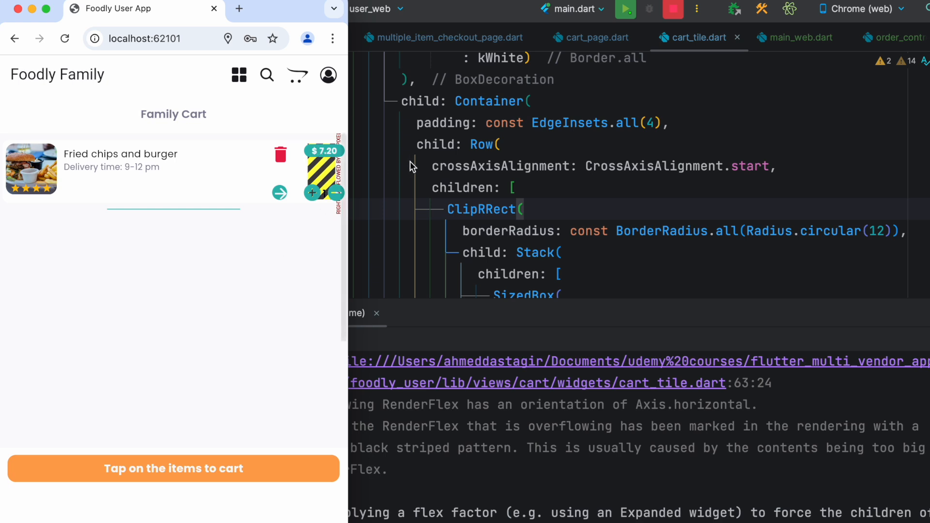
click(482, 144)
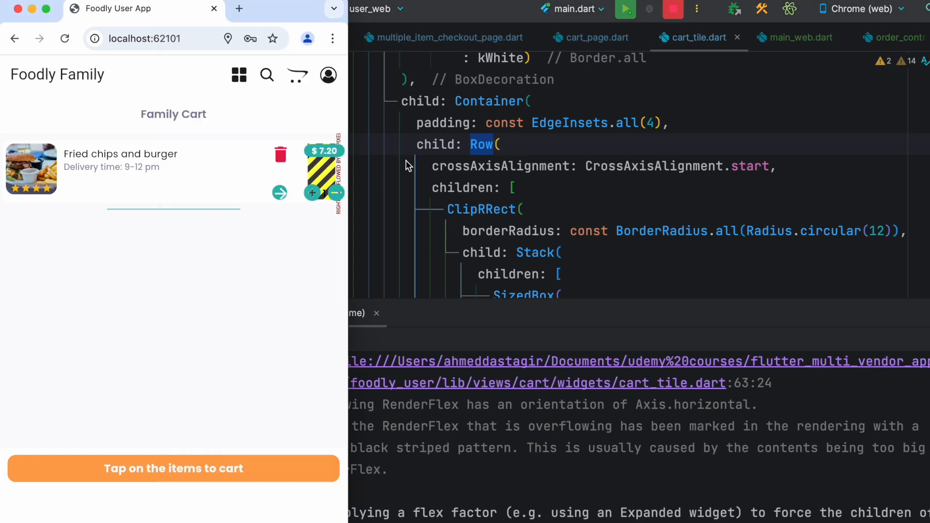
click(481, 144)
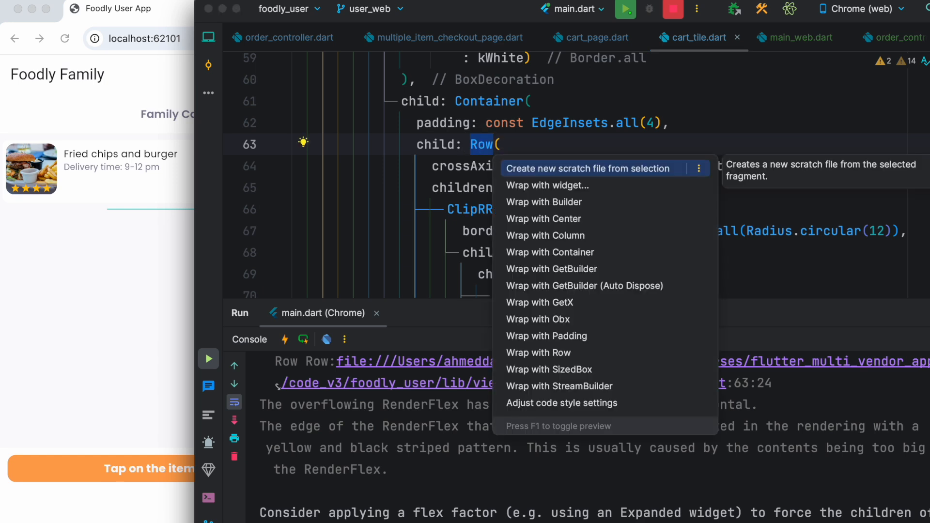
mouse_move(547, 185)
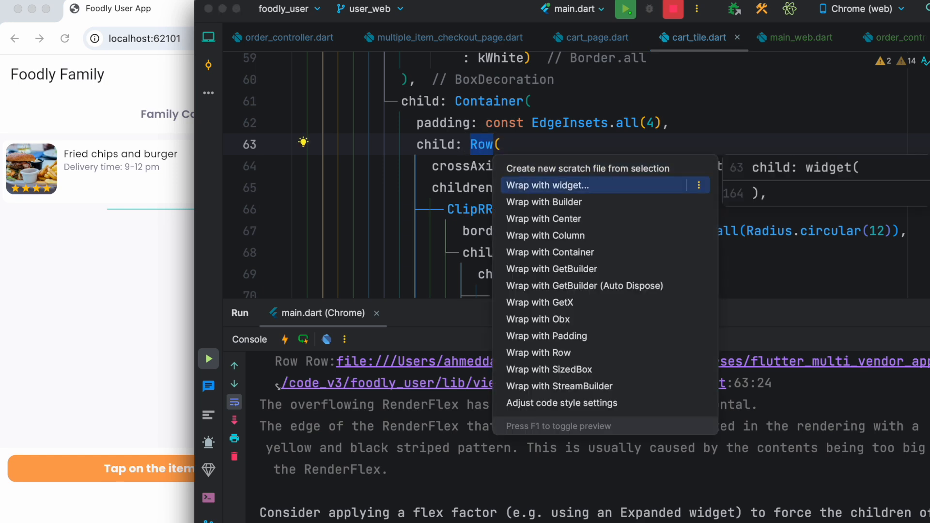
click(547, 185)
text(SingleChildScrollVie)
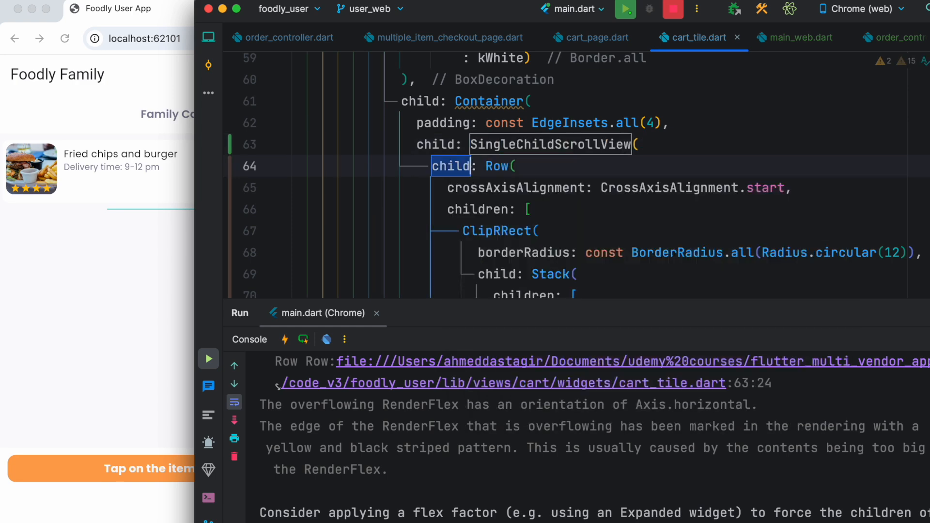
Add scrollDirection: Axis.horizontal to the SingleChildScrollView
key(Enter)
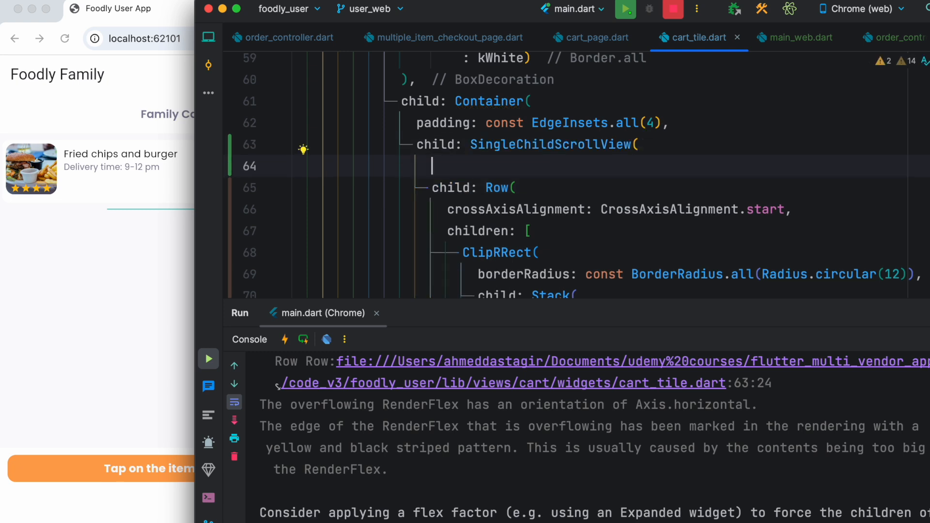
text(scrollDirection: Axi,)
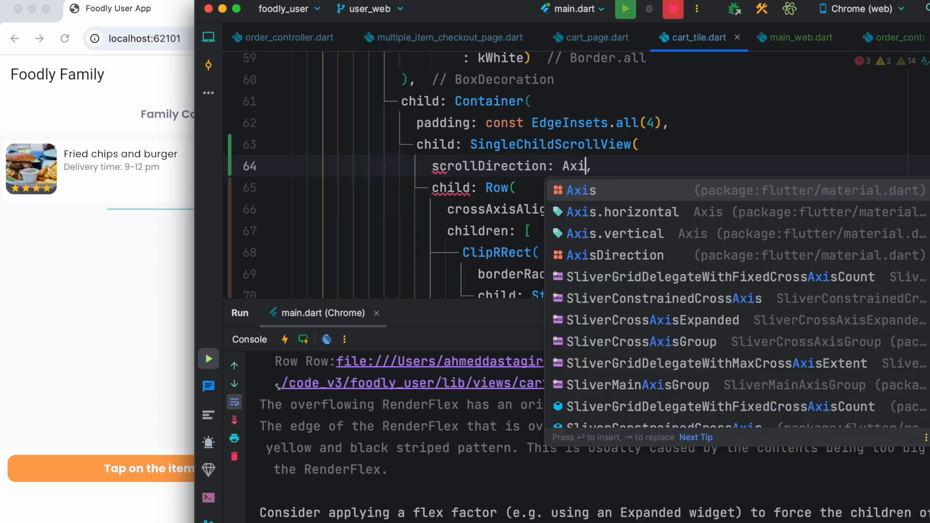
click(621, 212)
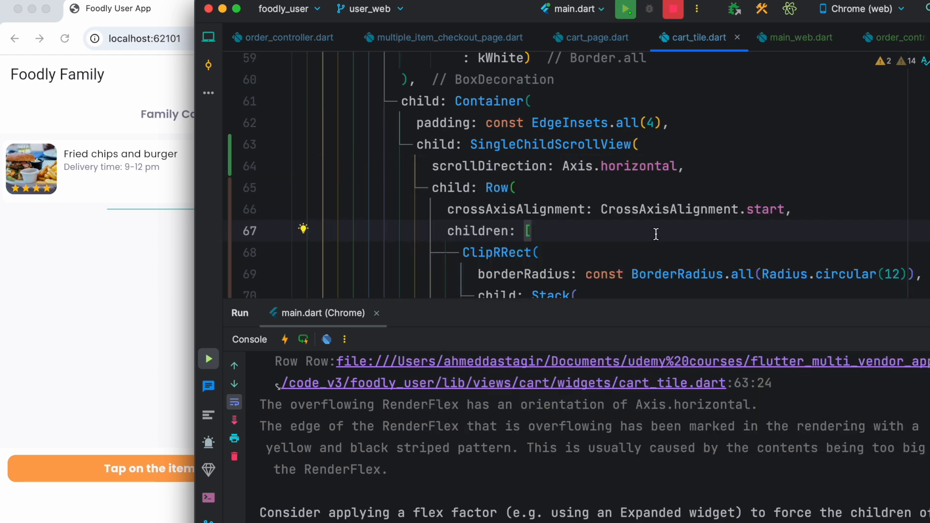
mouse_move(691, 193)
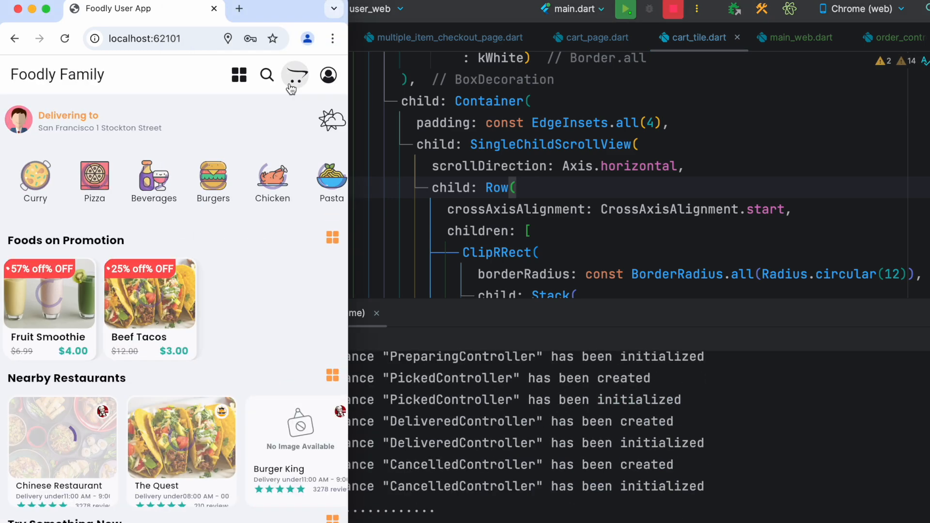
Open the Family Cart to confirm the Fried chips and burger tile shows no overflow stripes
click(296, 75)
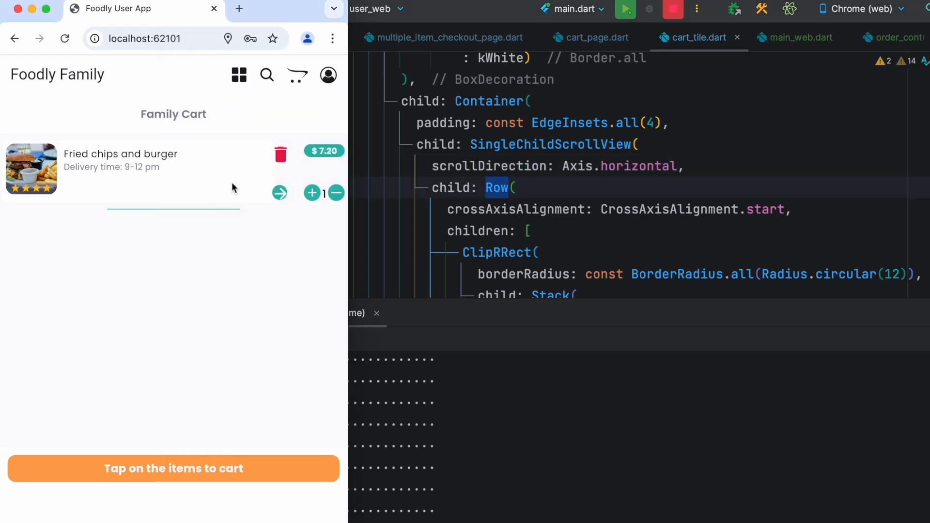
mouse_move(546, 181)
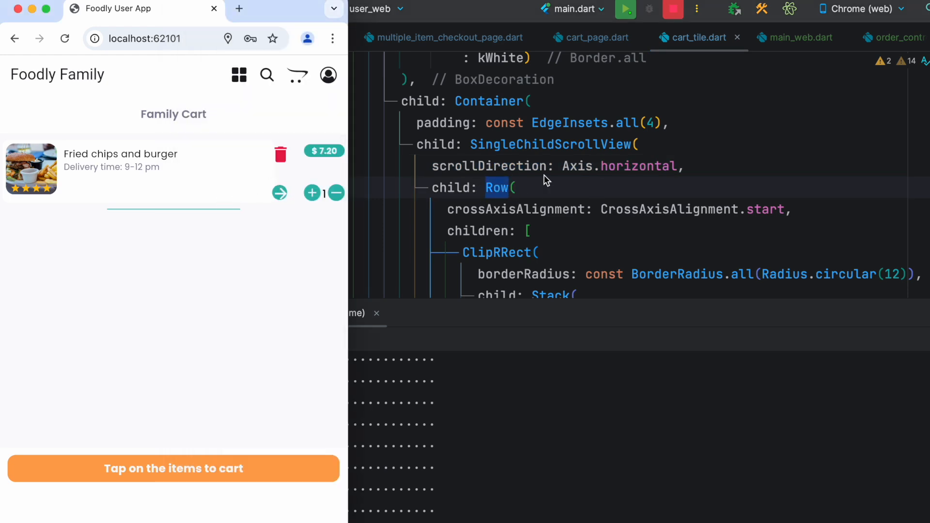